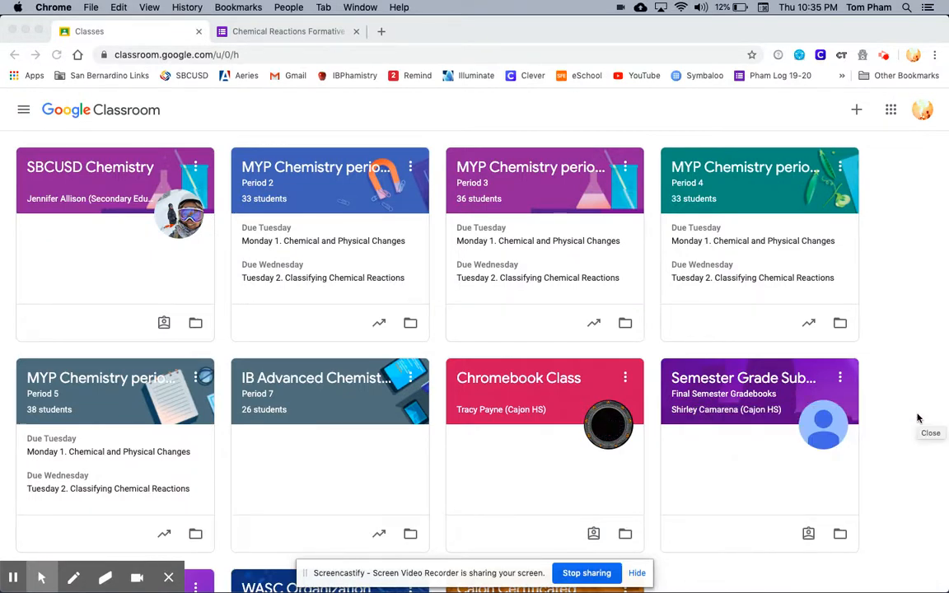
mouse_move(415, 142)
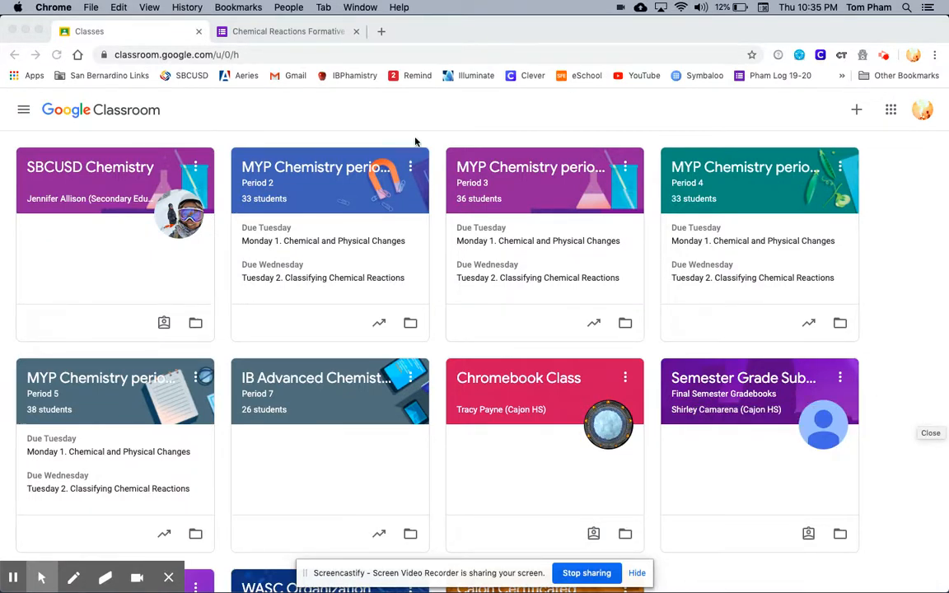
Switch to the Chemical Reactions Formative Assessment form in the other browser tab.
left_click(287, 31)
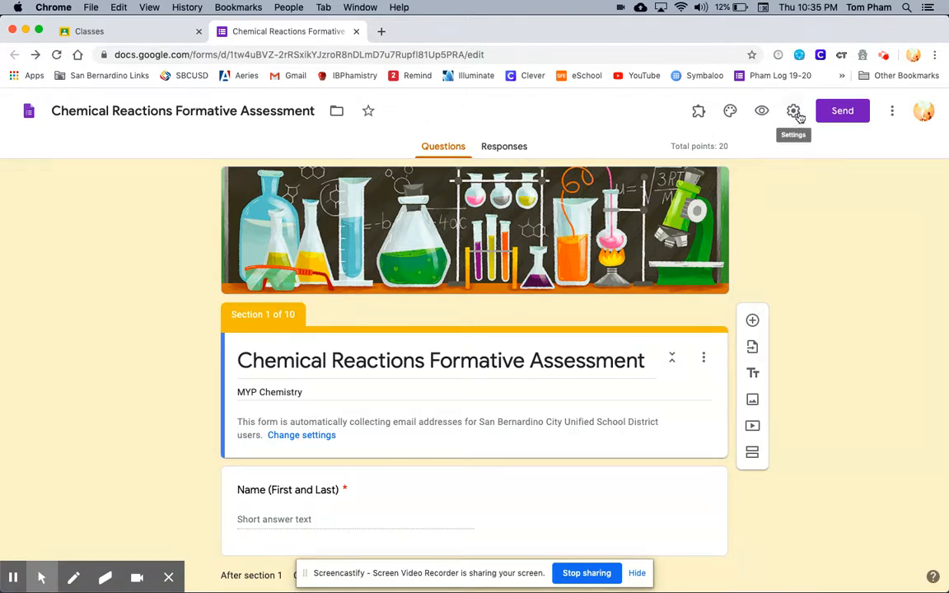
Review the form's quiz settings (quiz on, locked mode off) and save them.
left_click(792, 110)
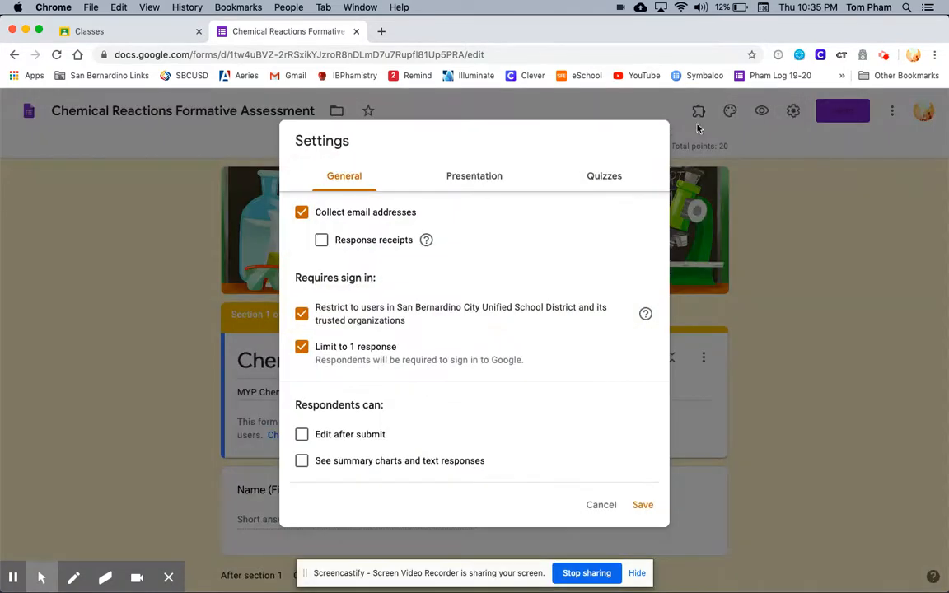
left_click(602, 174)
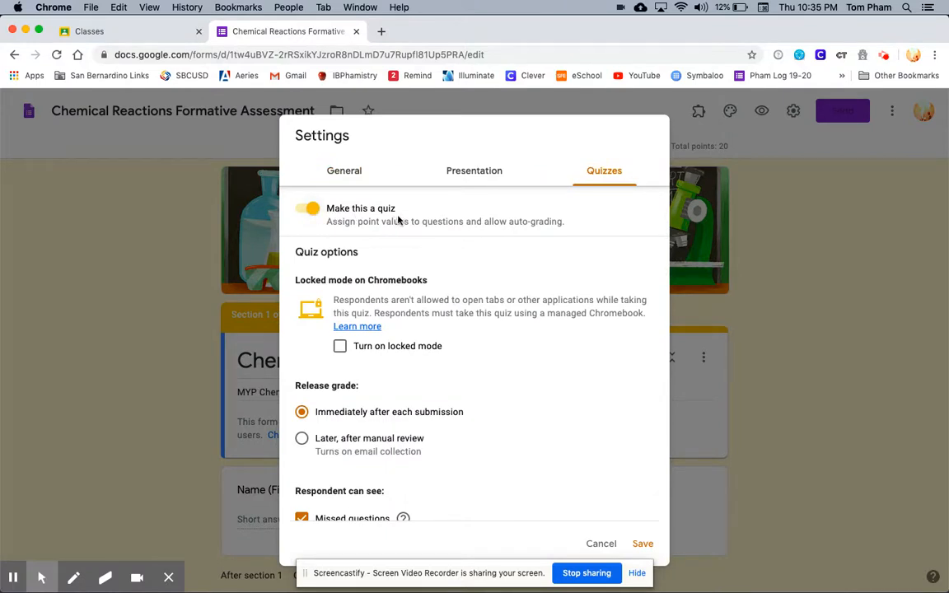
mouse_move(364, 346)
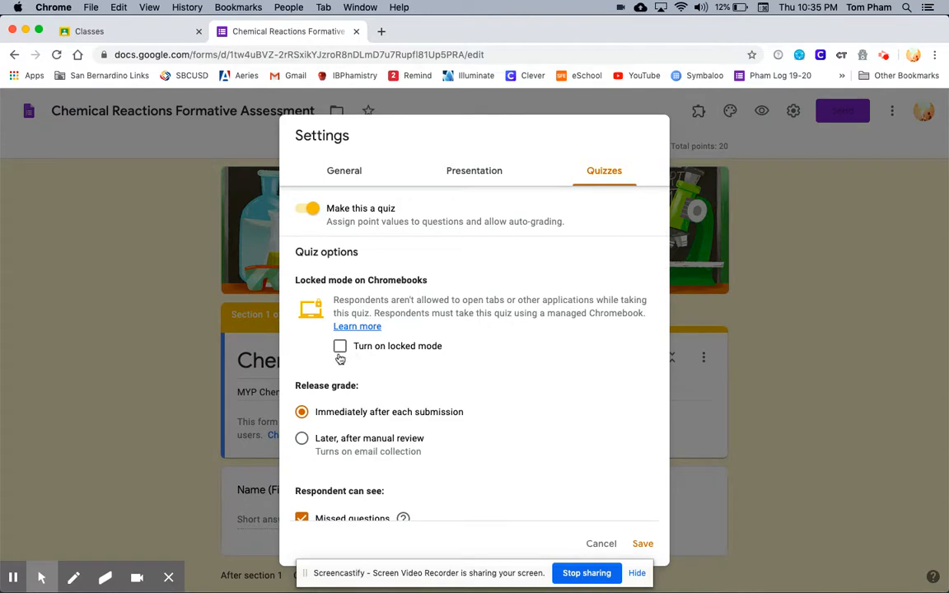
mouse_move(399, 359)
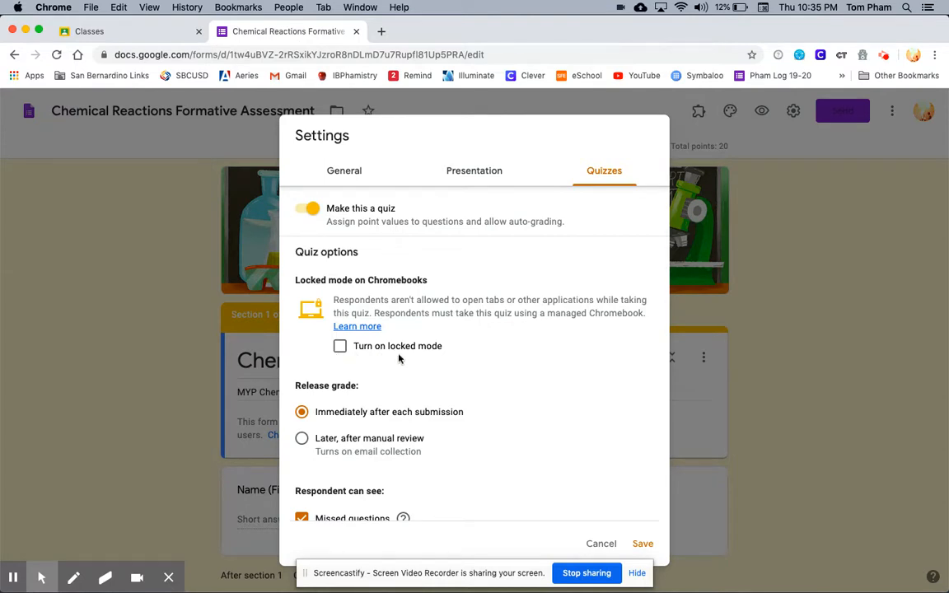
mouse_move(385, 359)
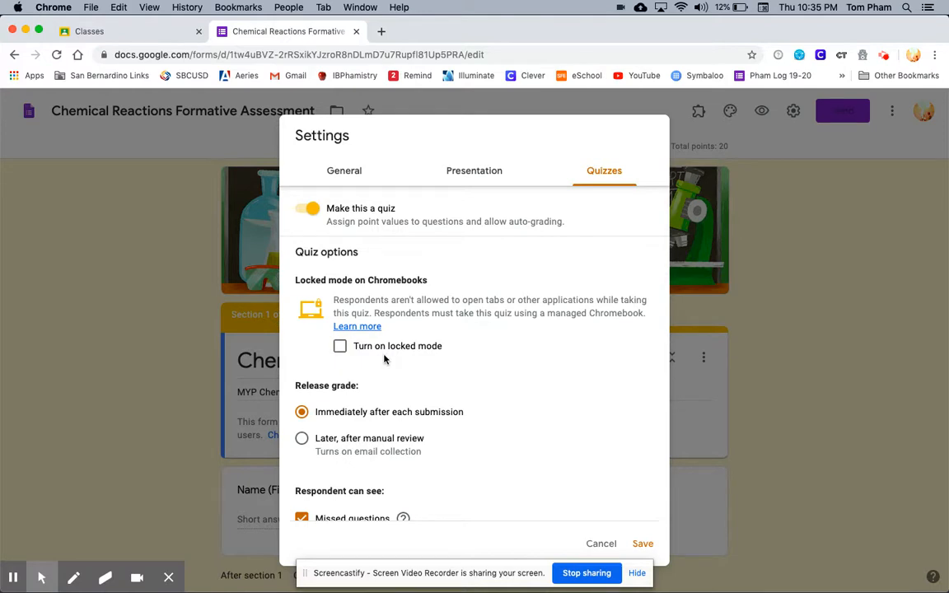
mouse_move(642, 544)
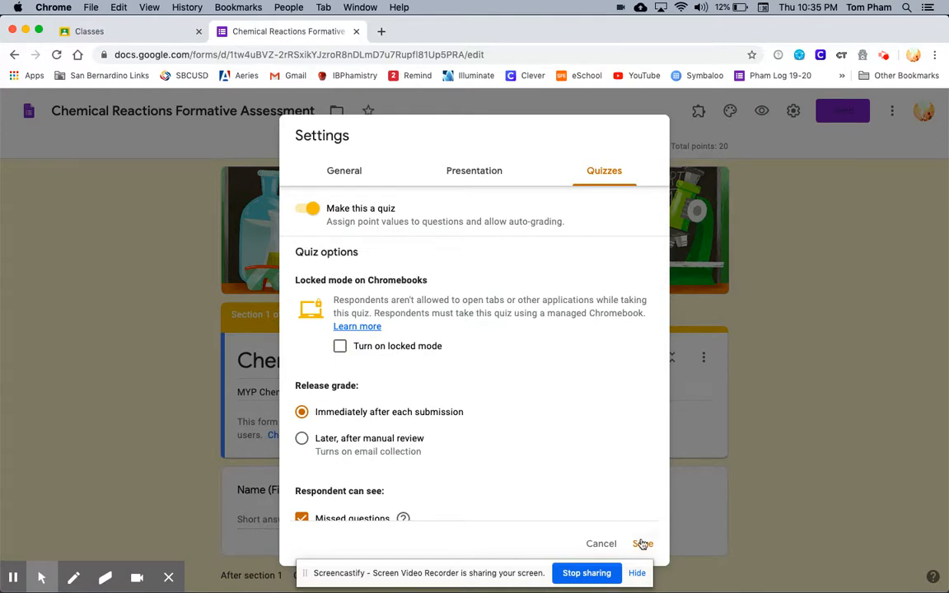
left_click(642, 543)
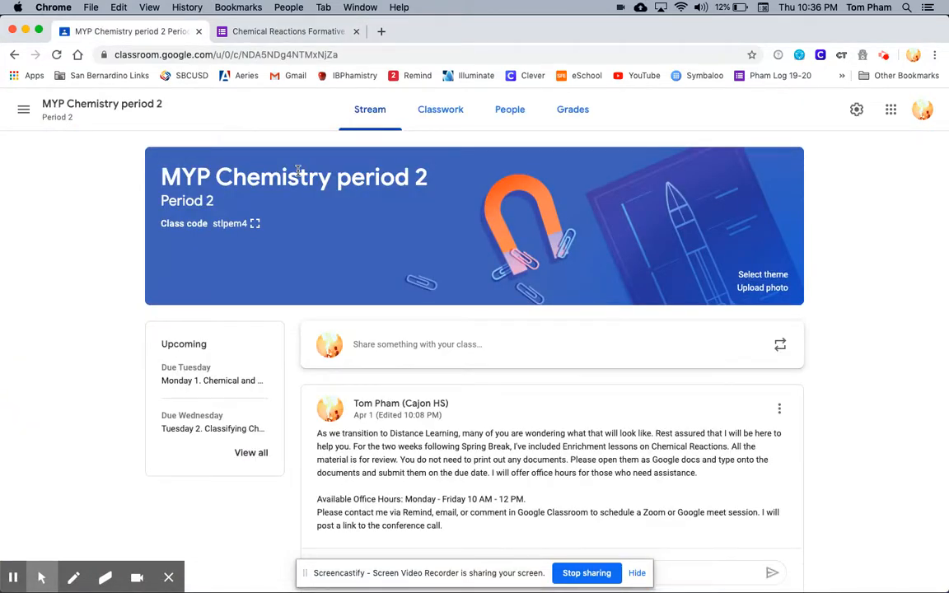
mouse_move(440, 109)
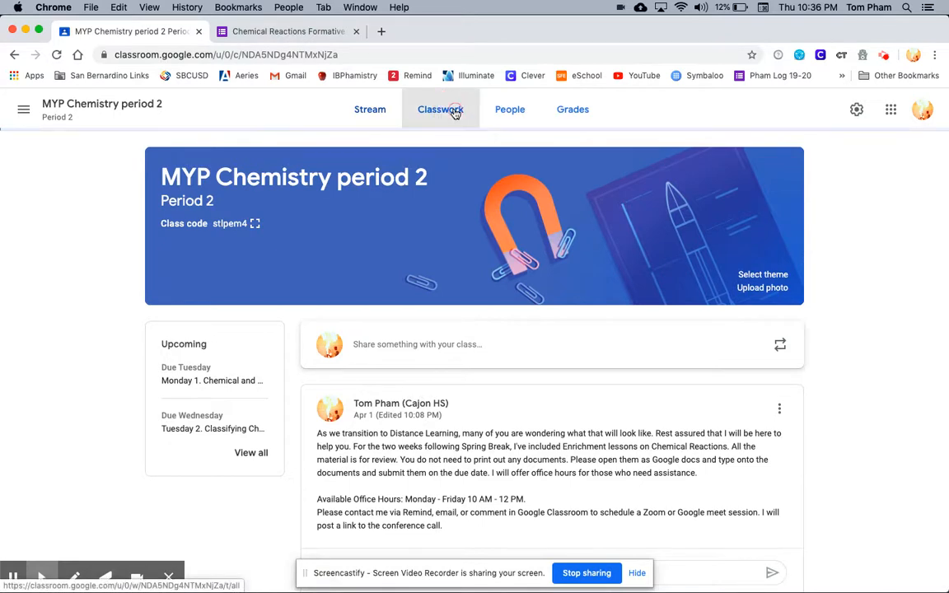
Start a new assignment from the Classwork page of MYP Chemistry period 2.
left_click(439, 109)
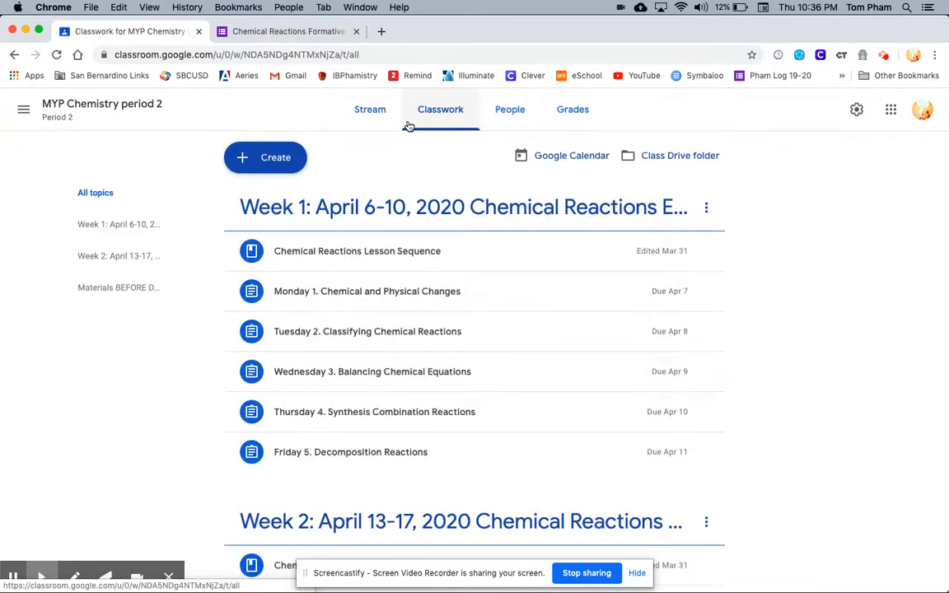
left_click(266, 158)
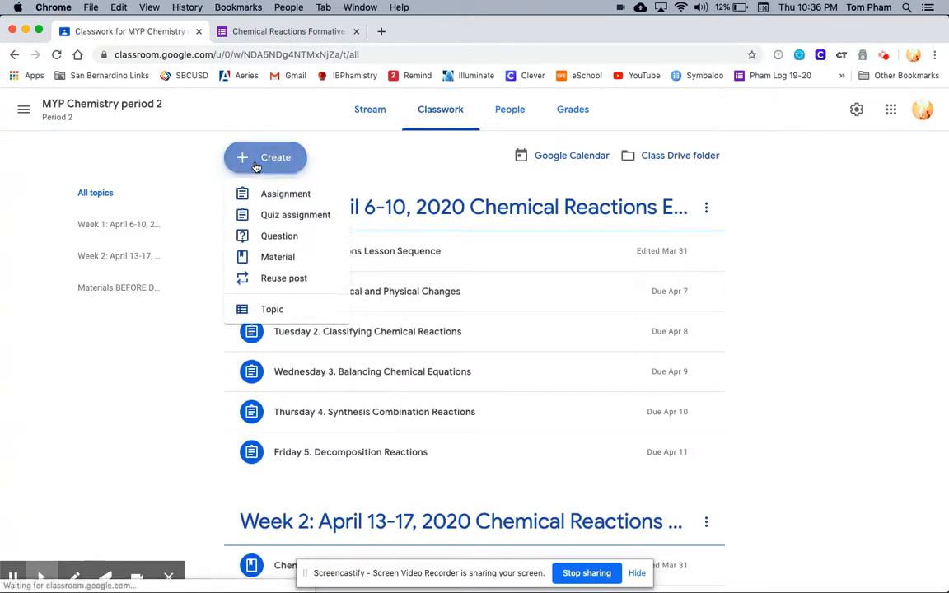
left_click(287, 194)
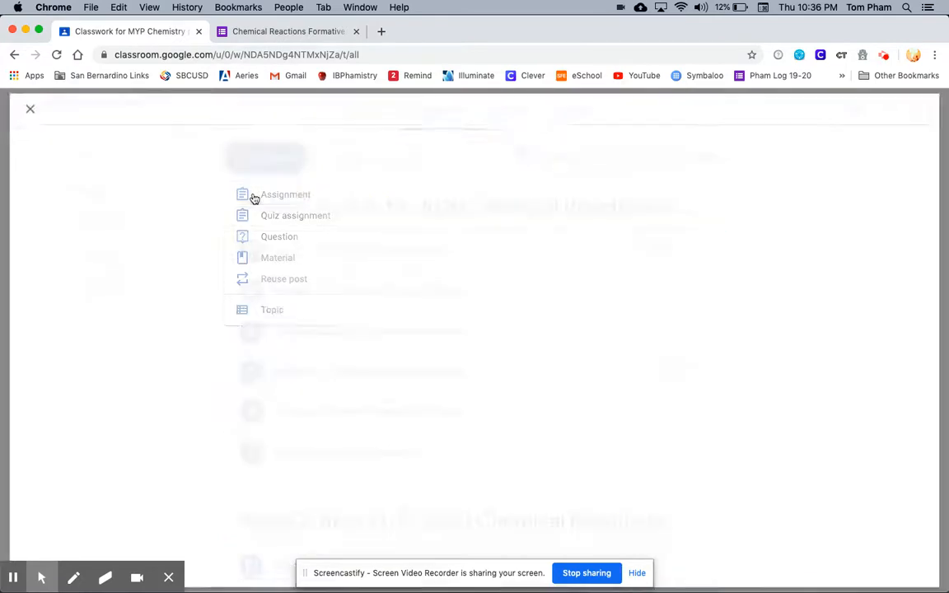
Title the assignment 'Chemical reactions formative assessment'.
left_click(286, 194)
type("Chemical")
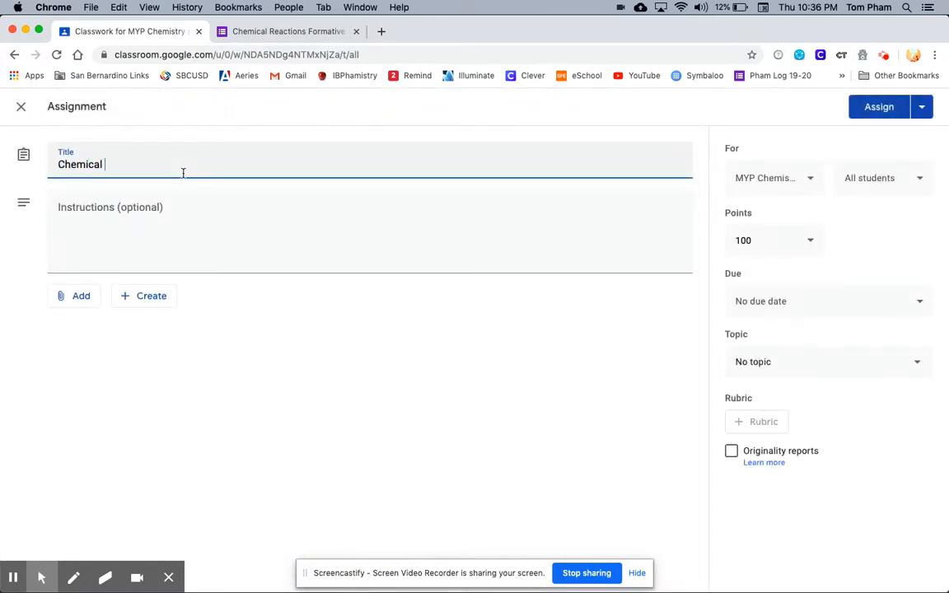
type("reactions")
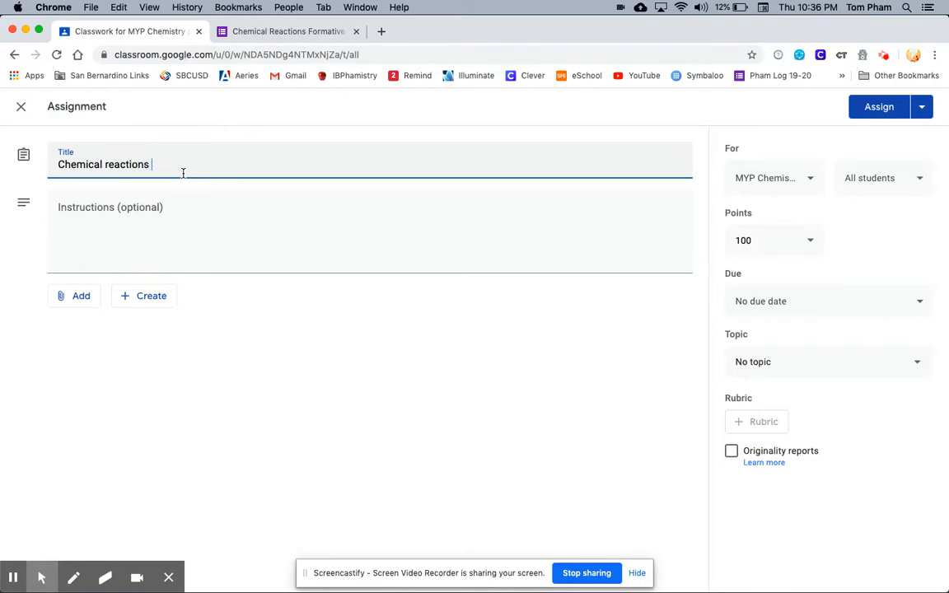
type("formative")
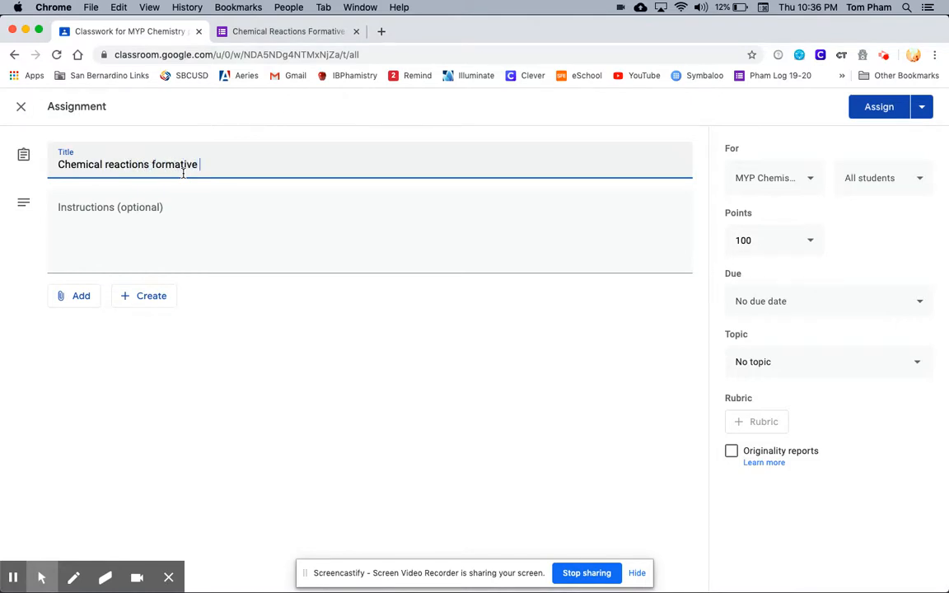
type("assessment")
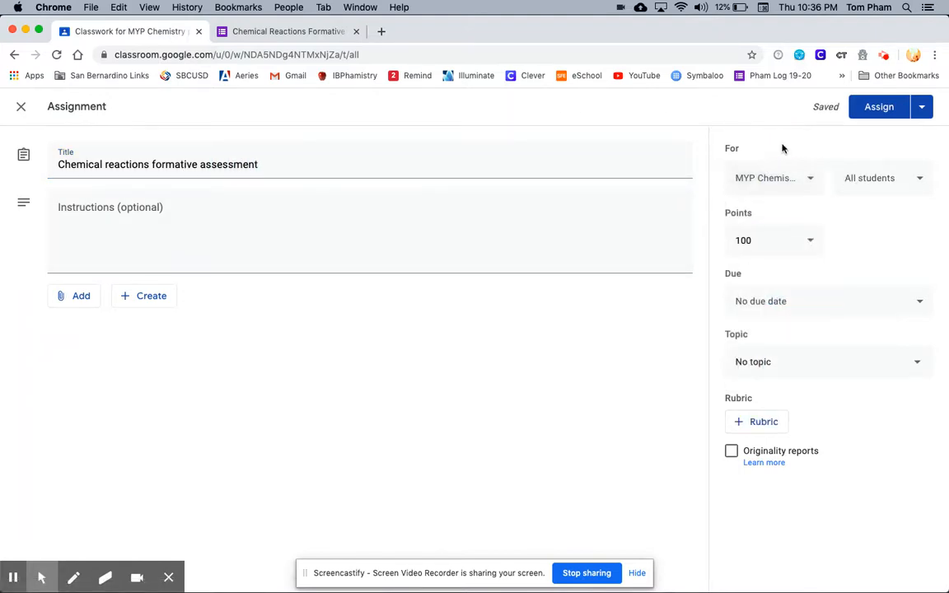
Set the assignment to 20 points, due April 10, in the Week 1 topic.
left_click(773, 240)
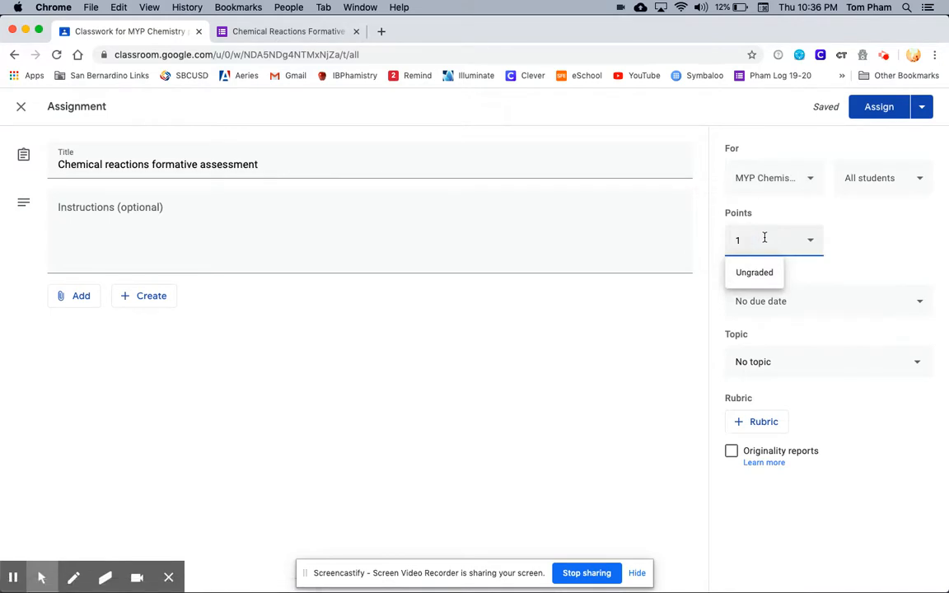
type("20")
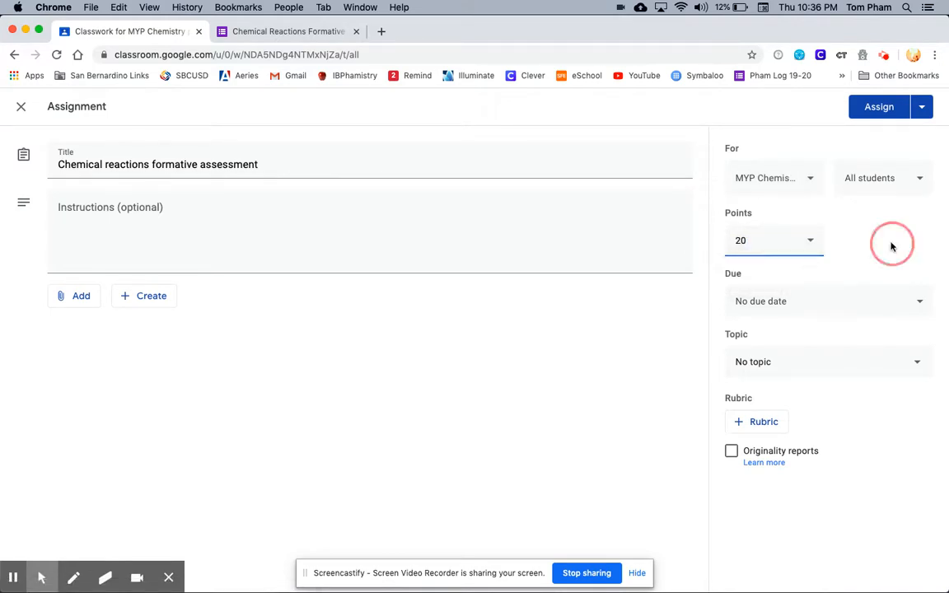
left_click(824, 300)
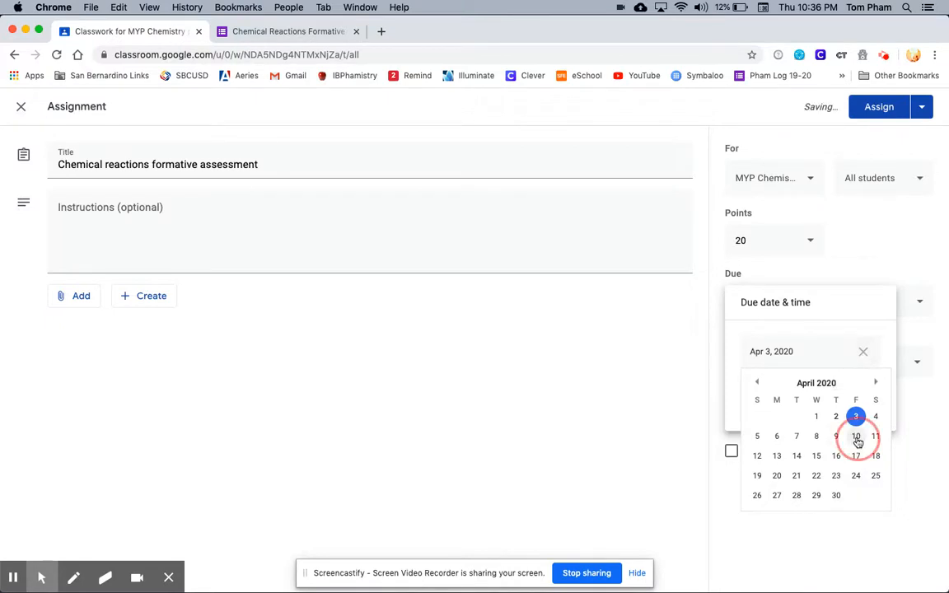
left_click(855, 436)
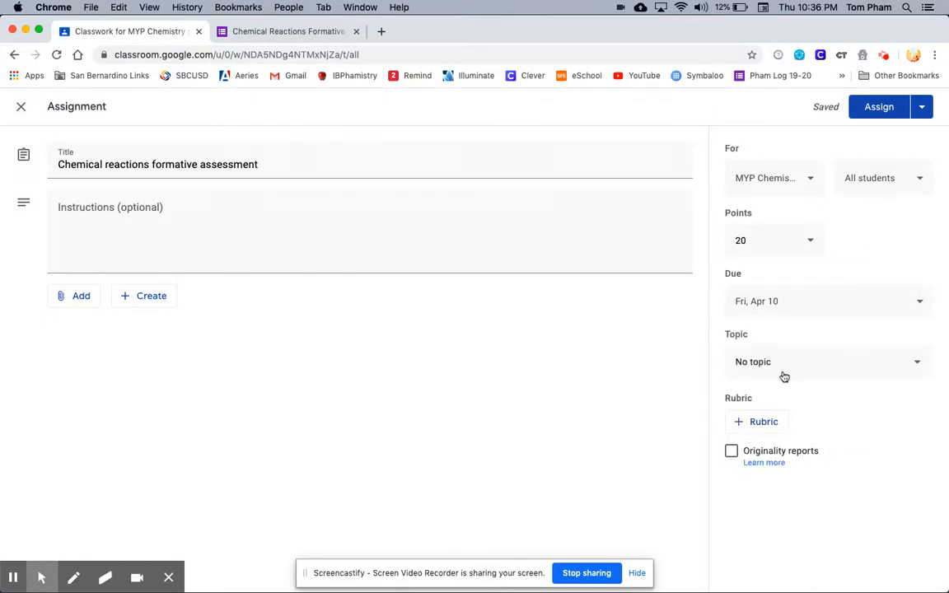
left_click(823, 362)
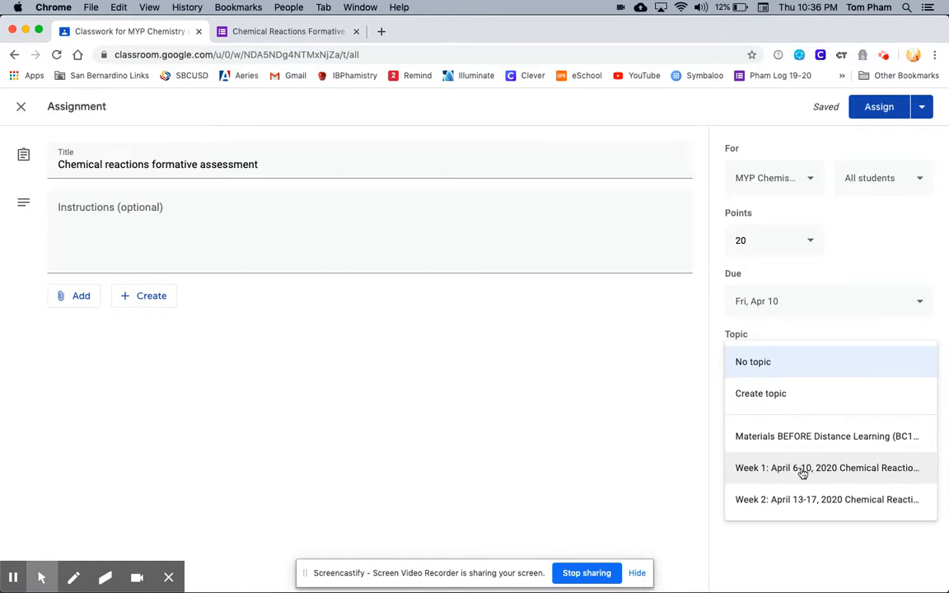
left_click(827, 468)
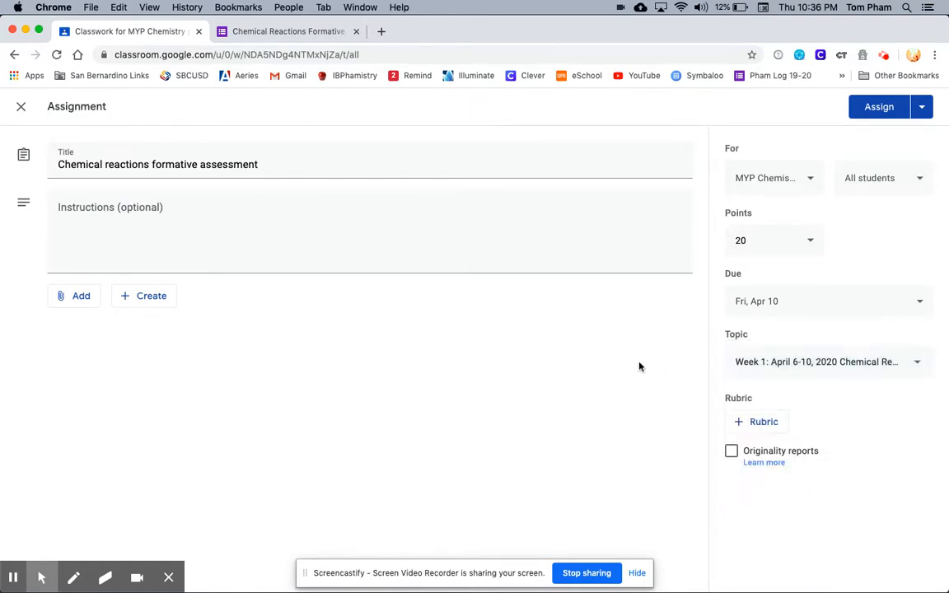
left_click(74, 296)
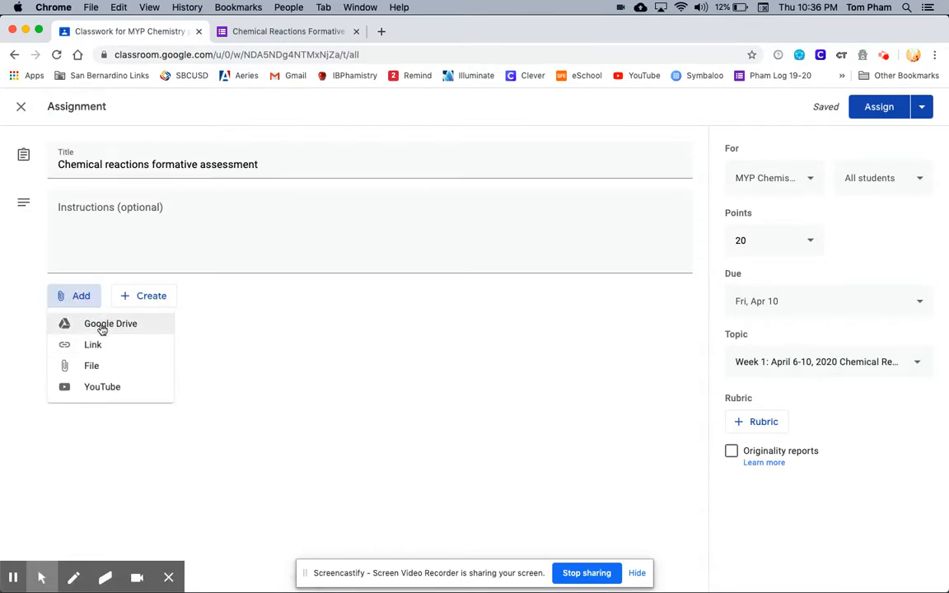
Attach the Chemical Reactions form from Google Drive and turn on grade importing.
left_click(110, 323)
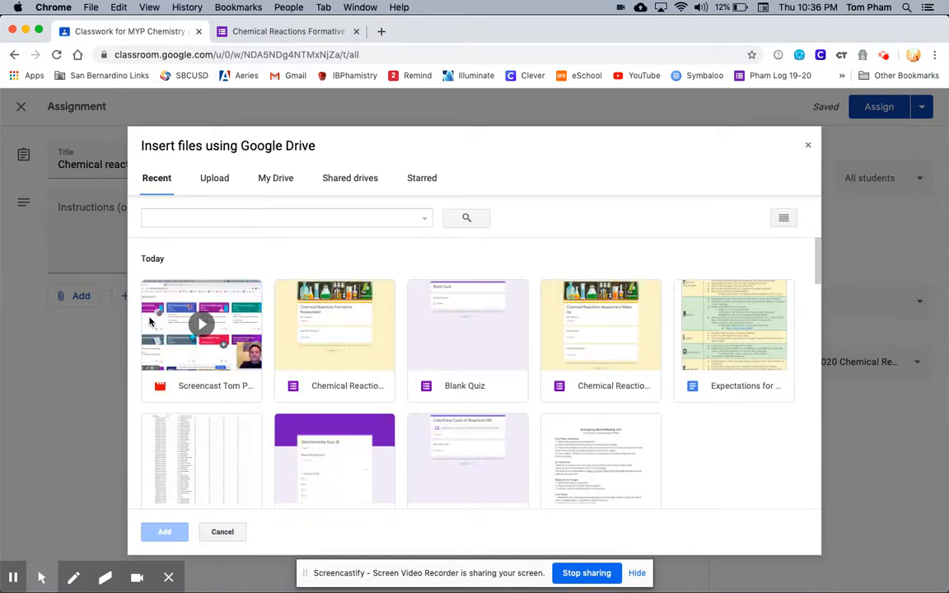
mouse_move(303, 312)
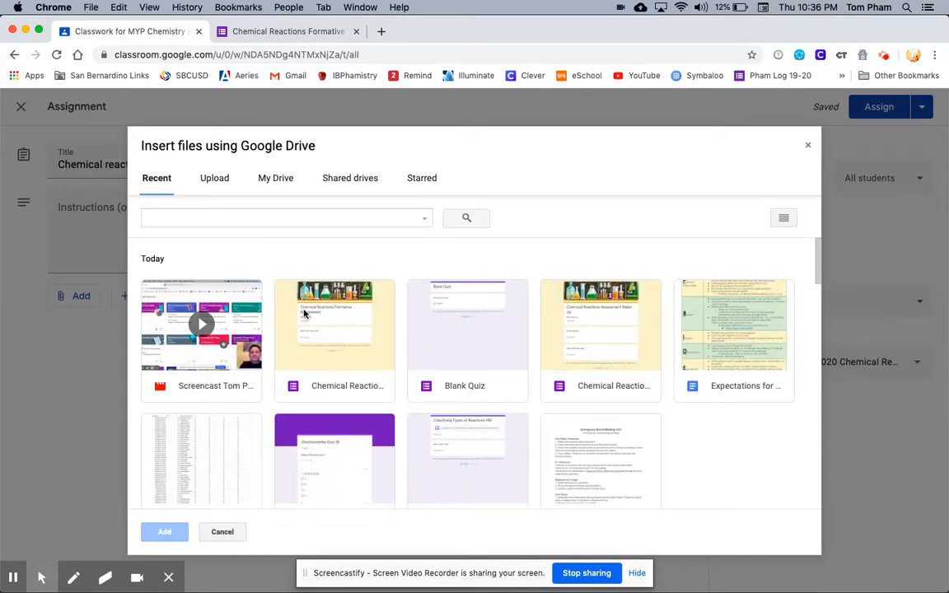
left_click(334, 323)
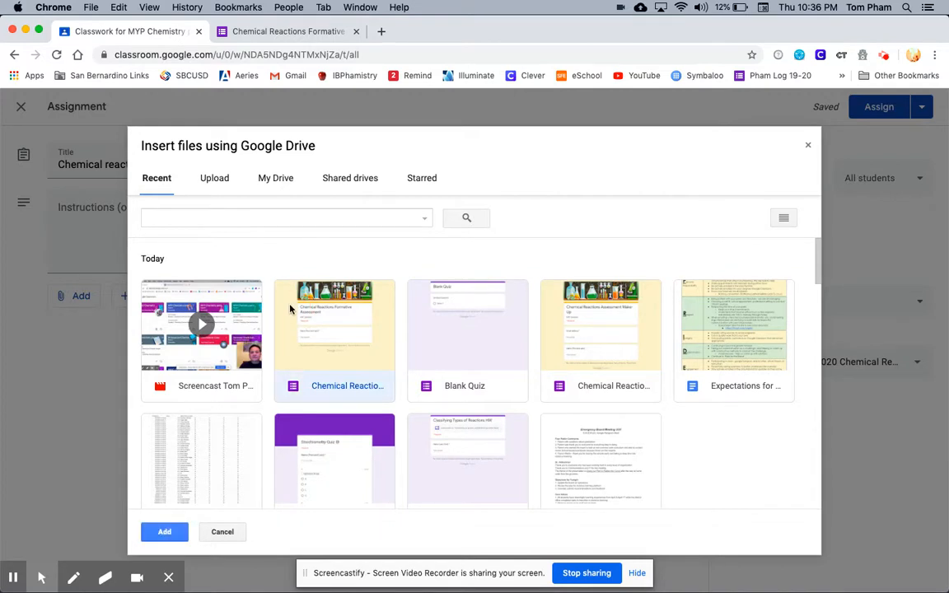
left_click(165, 530)
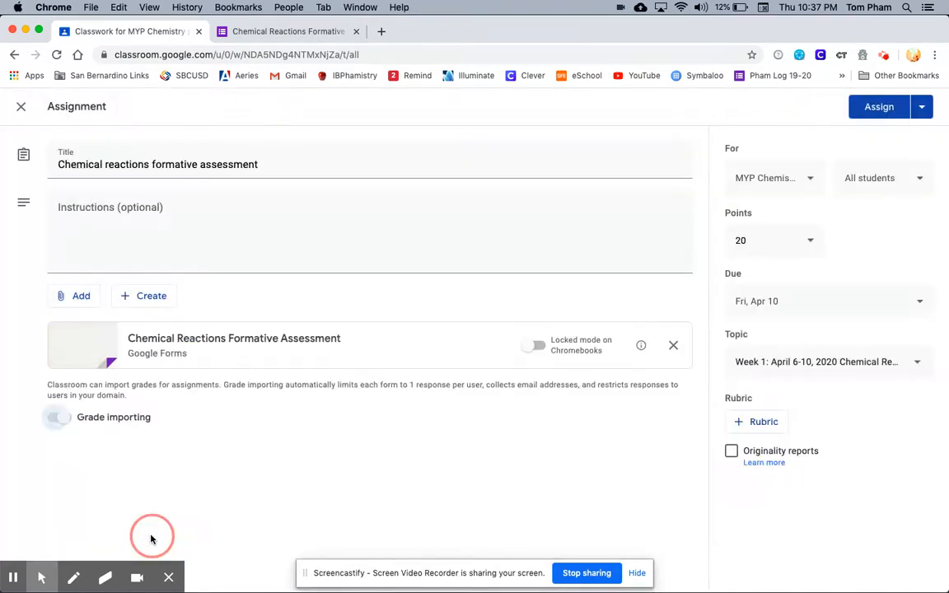
left_click(58, 417)
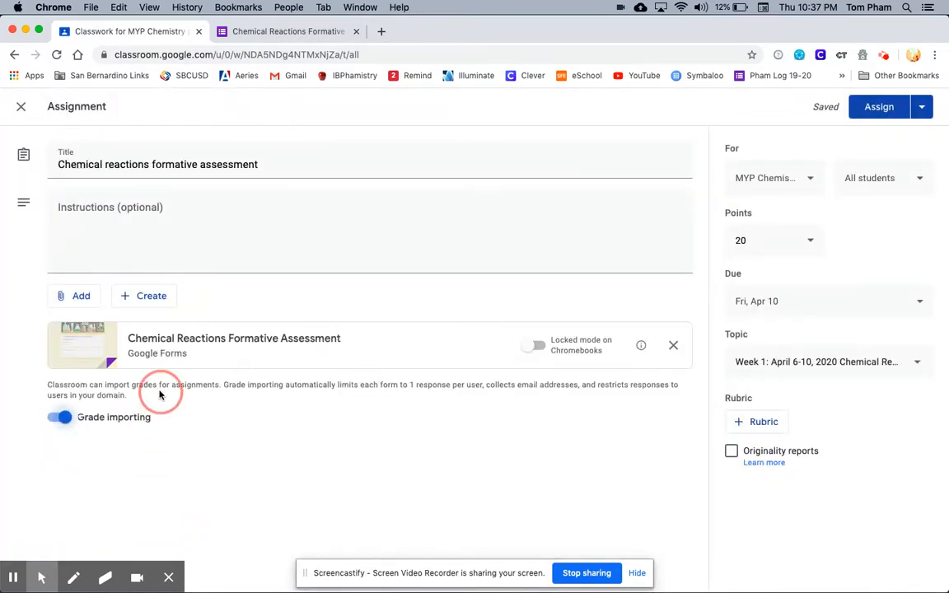
mouse_move(401, 386)
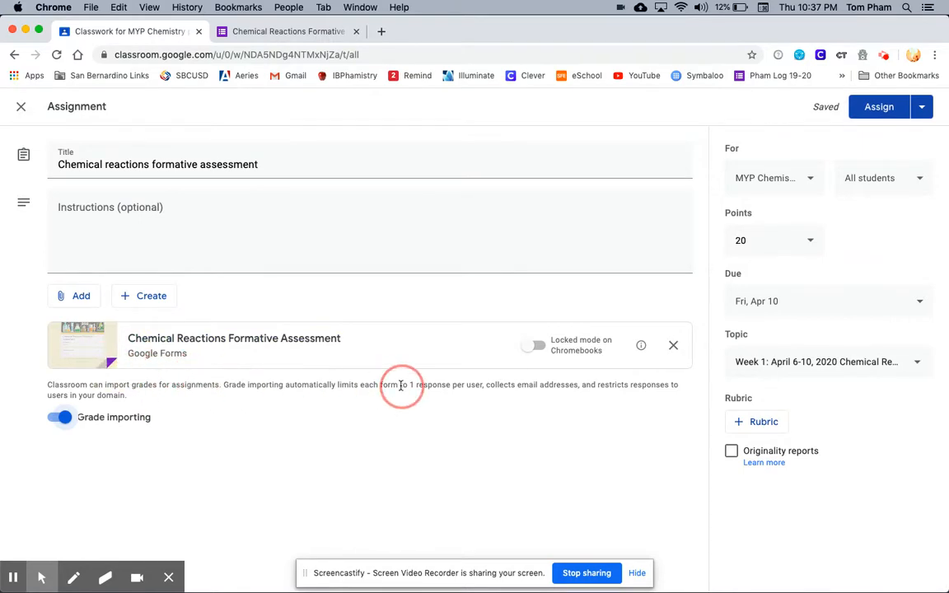
mouse_move(387, 388)
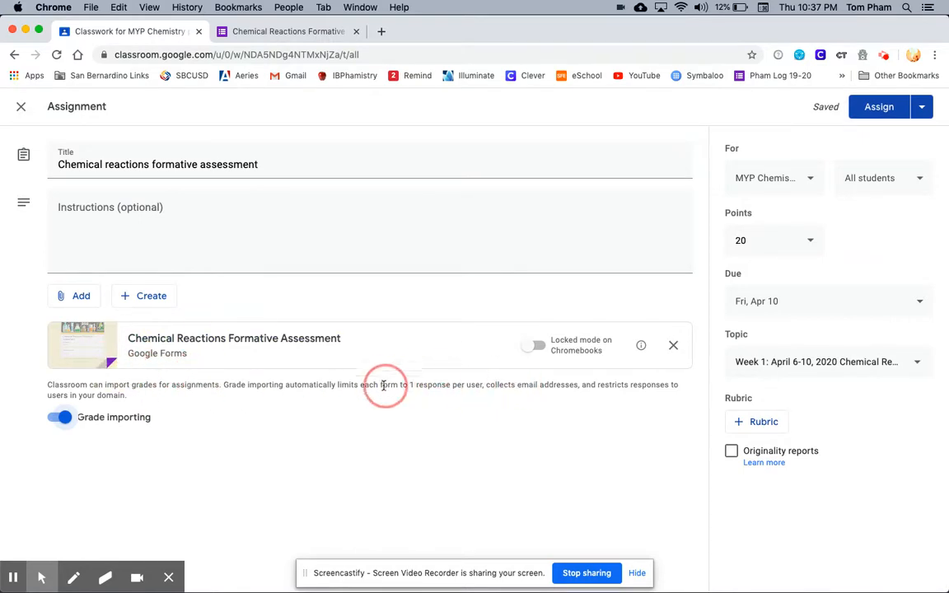
mouse_move(603, 395)
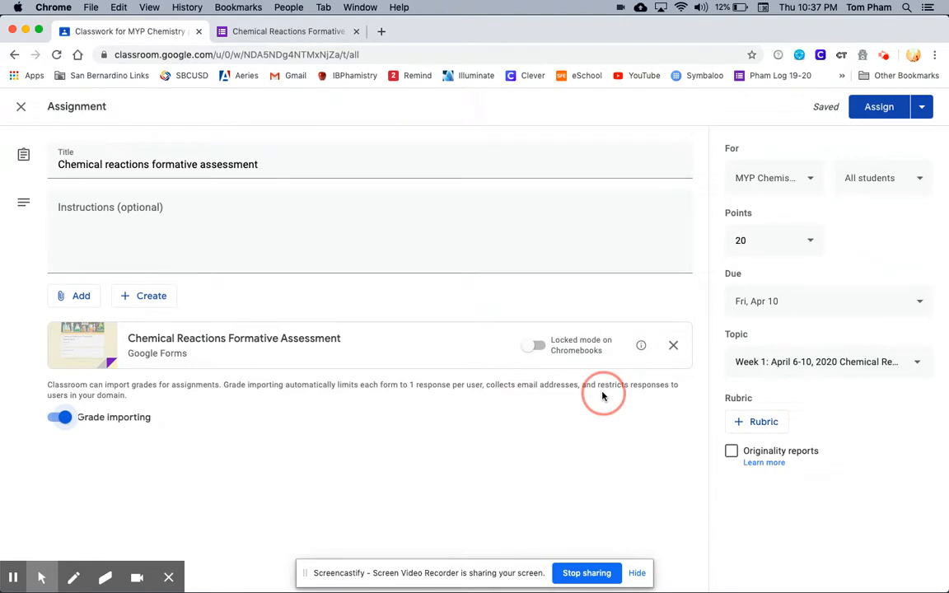
mouse_move(99, 376)
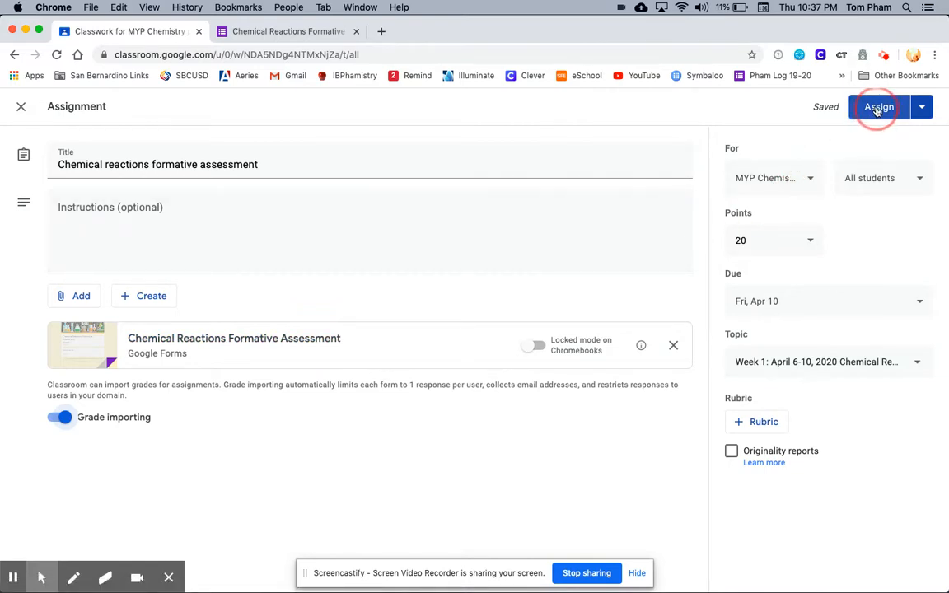
Assign the formative assessment so it posts under Week 1 on Classwork.
left_click(879, 107)
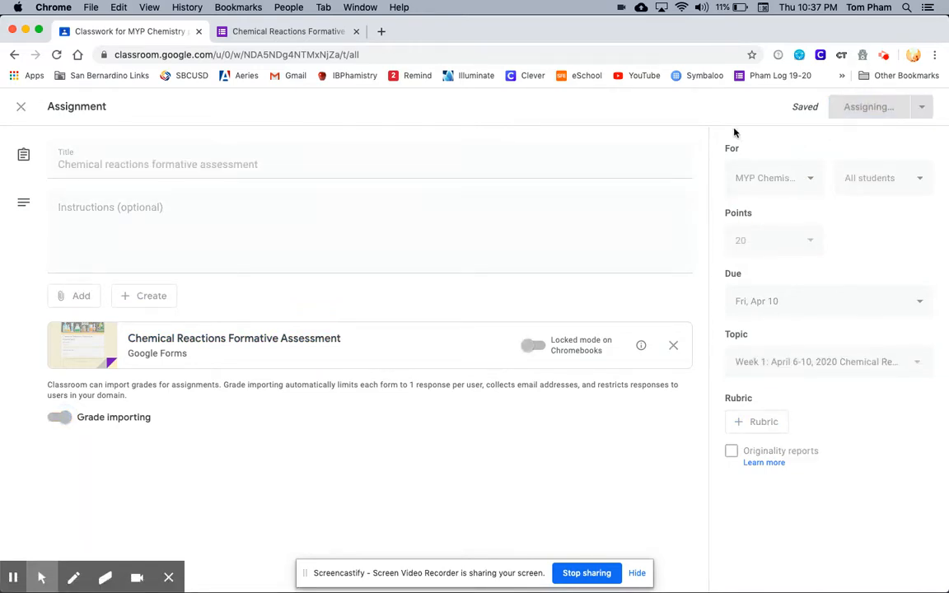
left_click(868, 106)
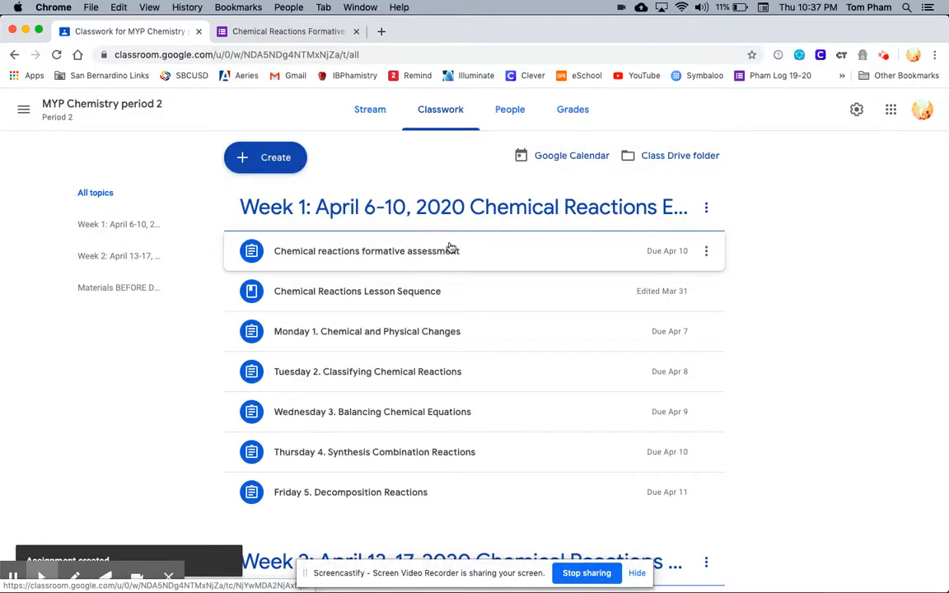
mouse_move(448, 253)
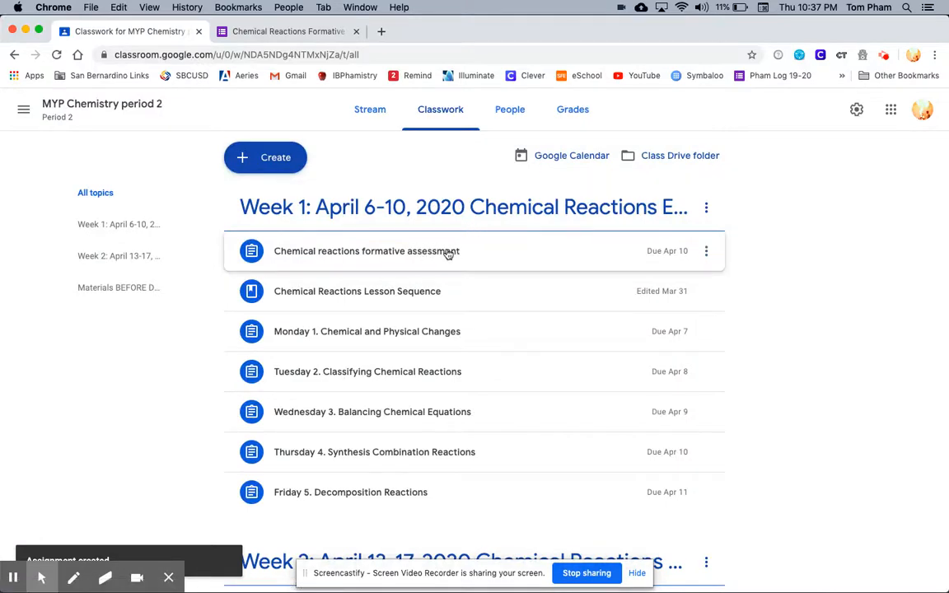
mouse_move(440, 109)
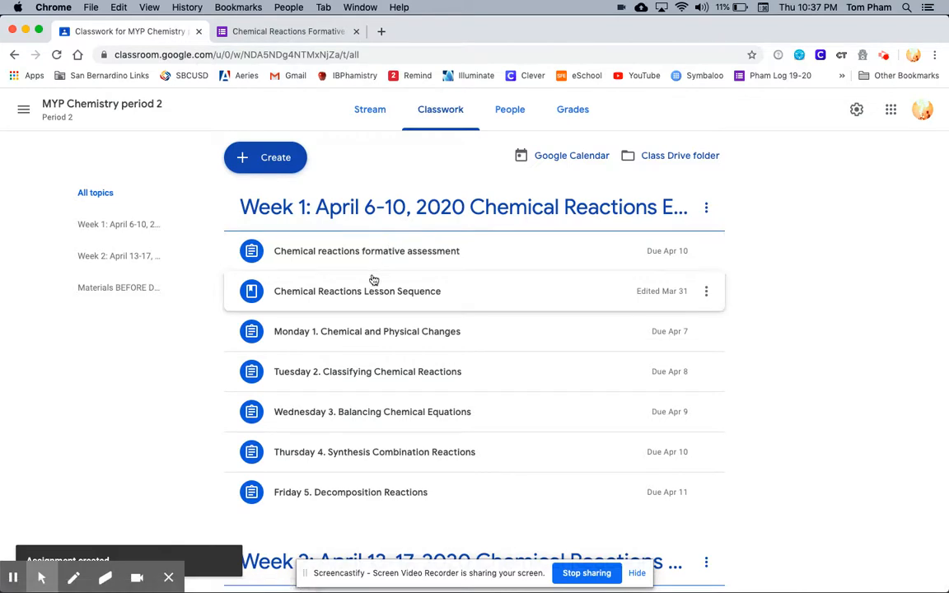
mouse_move(334, 344)
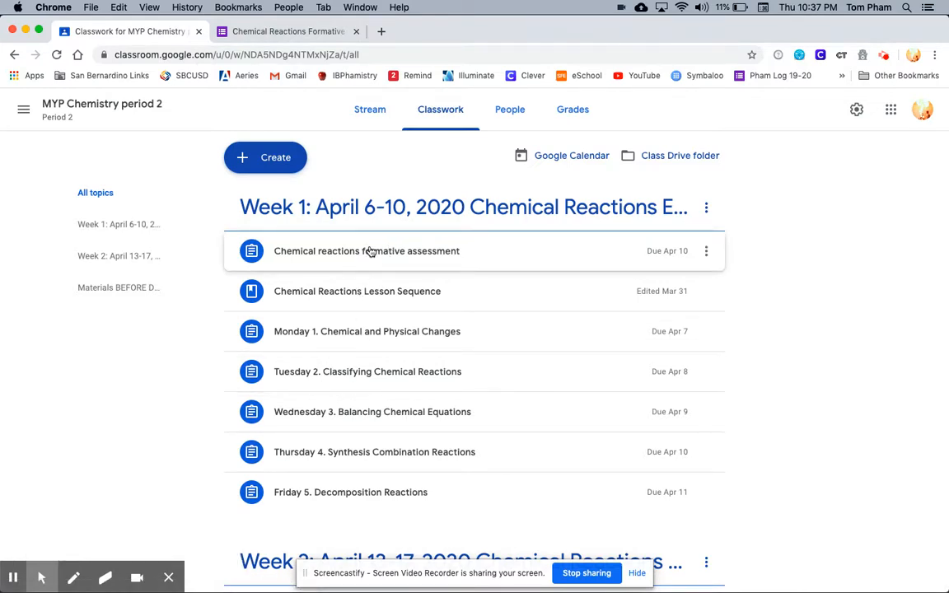
mouse_move(585, 290)
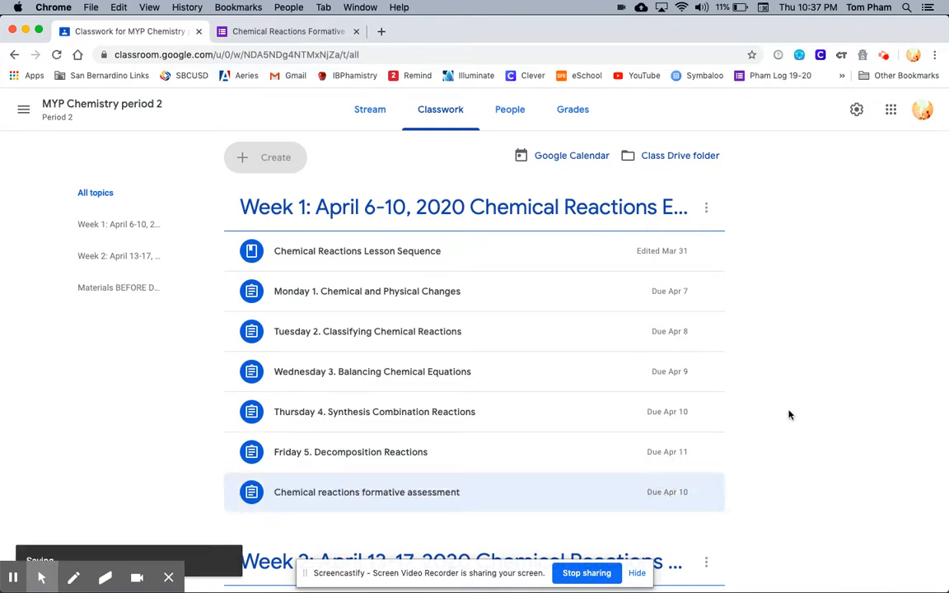
Scroll the Week 1 topic to check the assessment's position in the list.
scroll("down", 3)
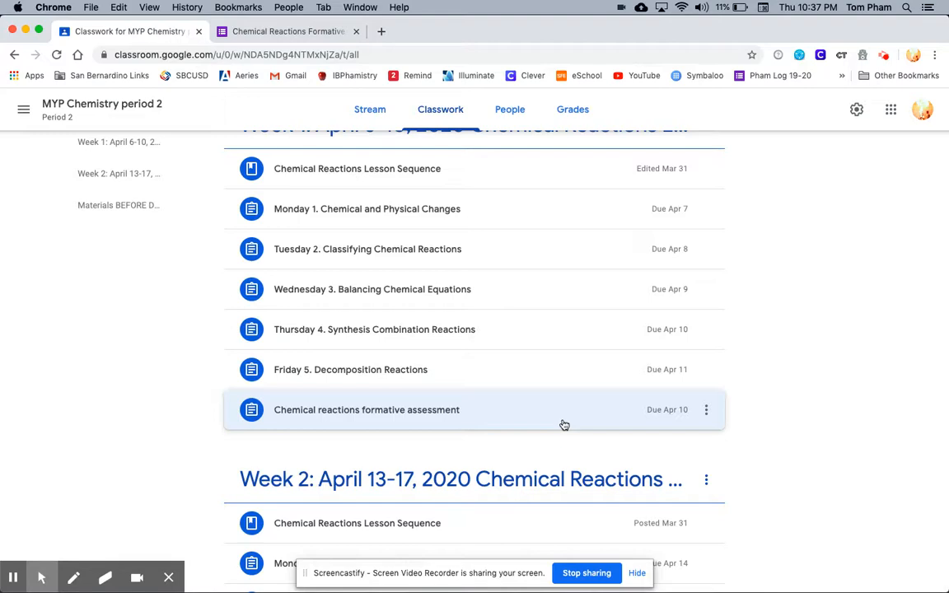
scroll("up", 3)
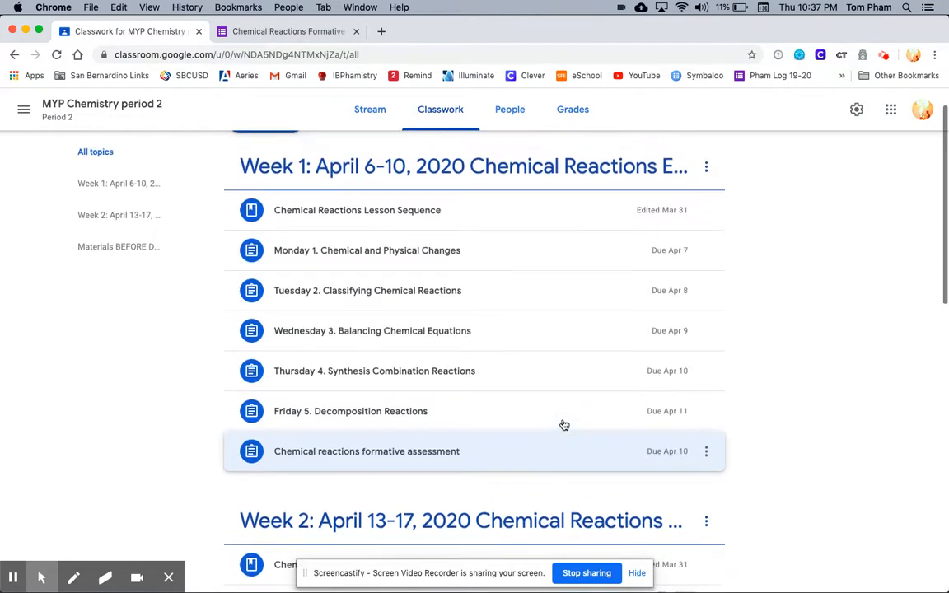
Switch to the class Stream showing the new assessment announcement at the top.
left_click(369, 109)
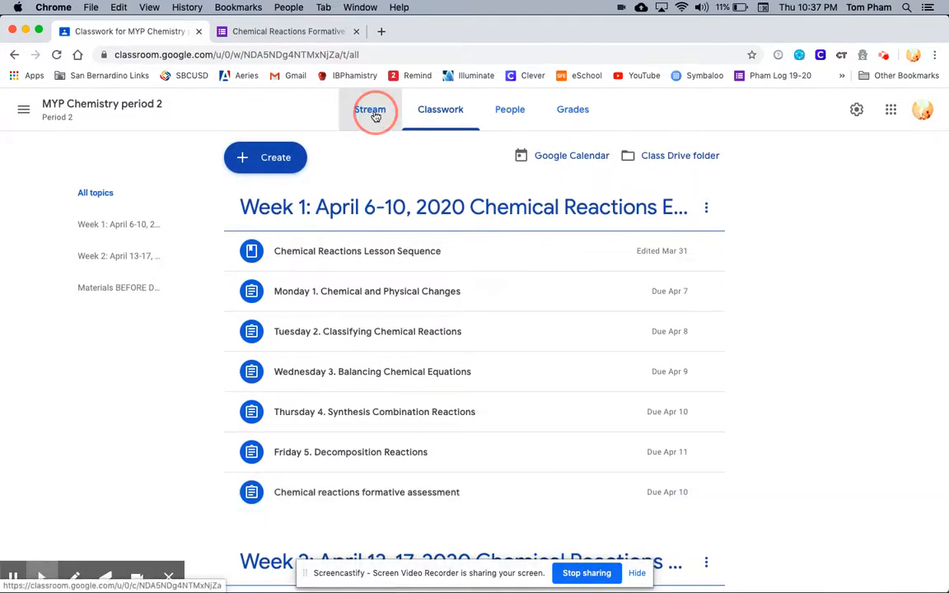
left_click(369, 108)
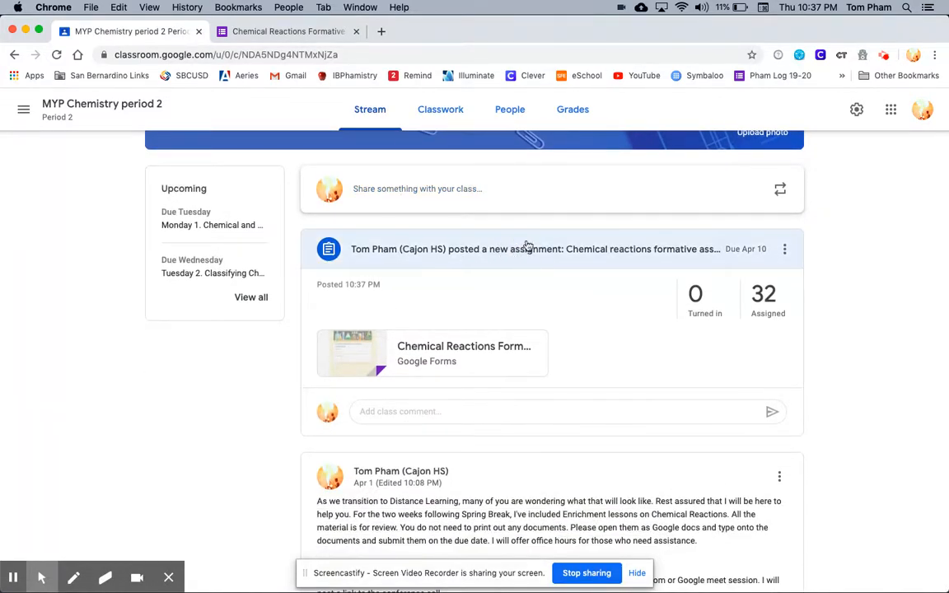
mouse_move(491, 251)
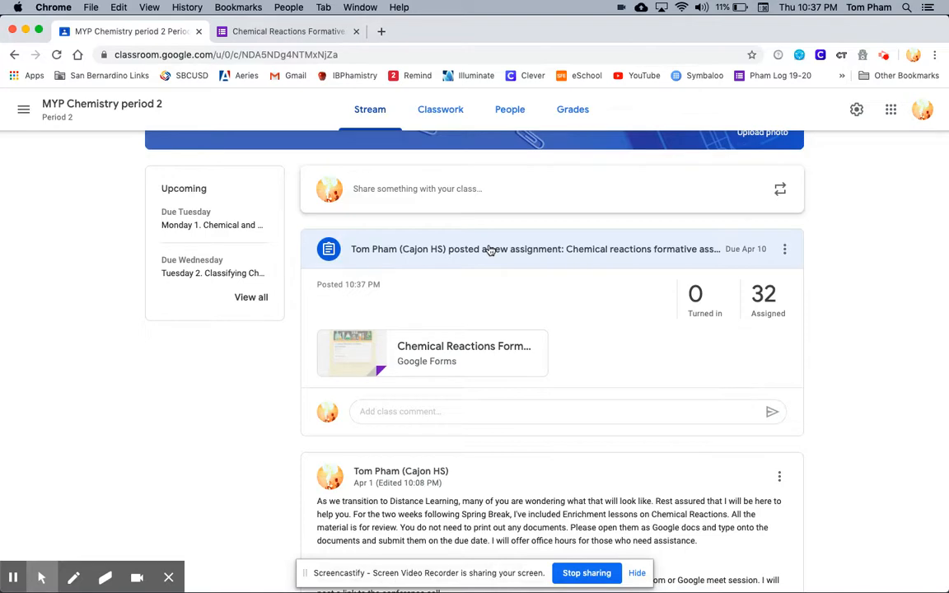
scroll("down", 3)
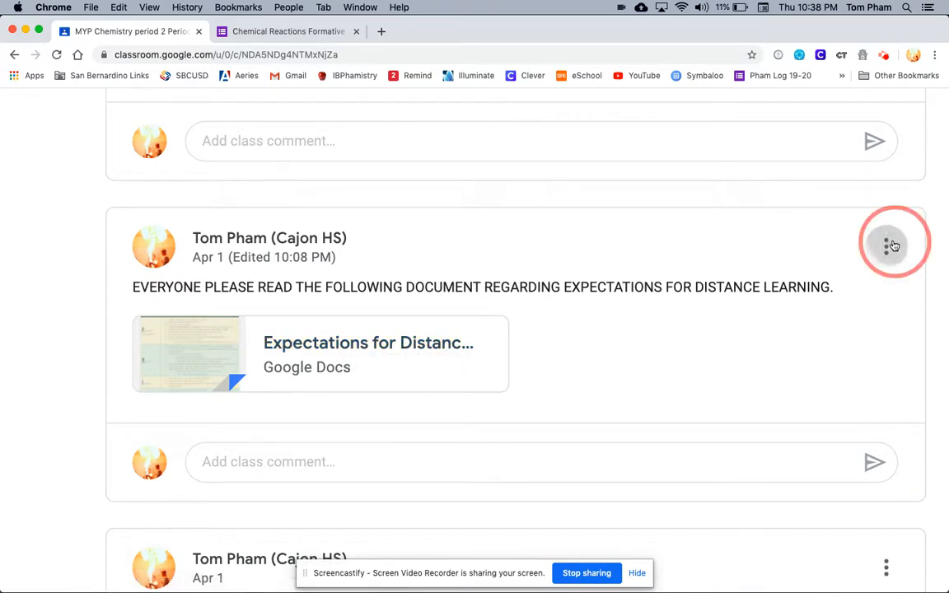
Move the distance-learning expectations announcement to the top of the Stream.
left_click(886, 245)
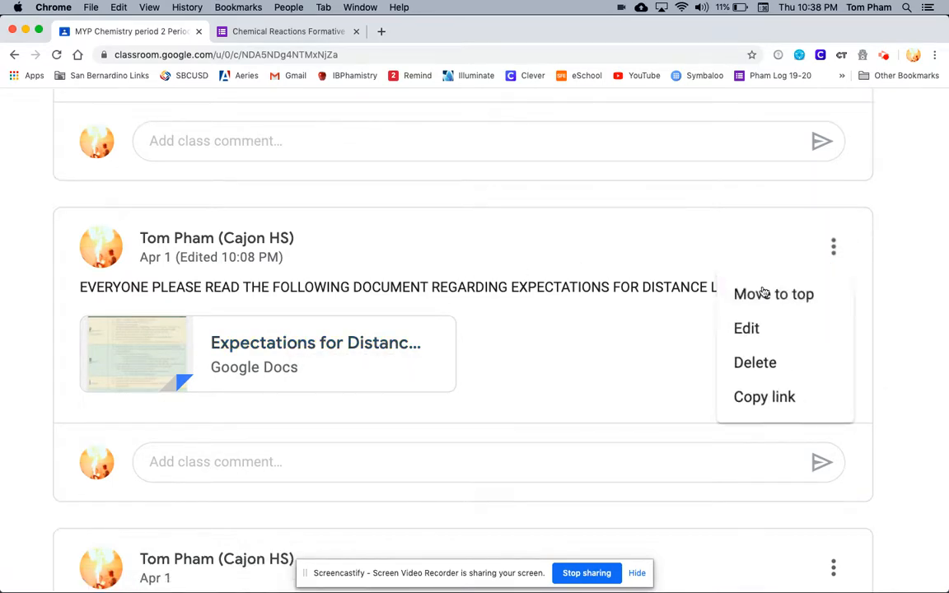
left_click(774, 293)
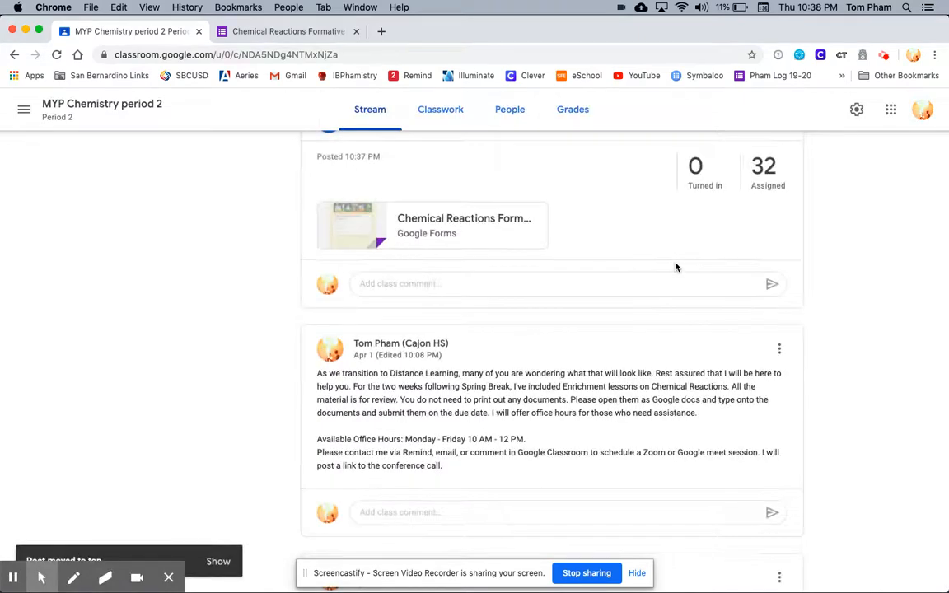
scroll("up", 3)
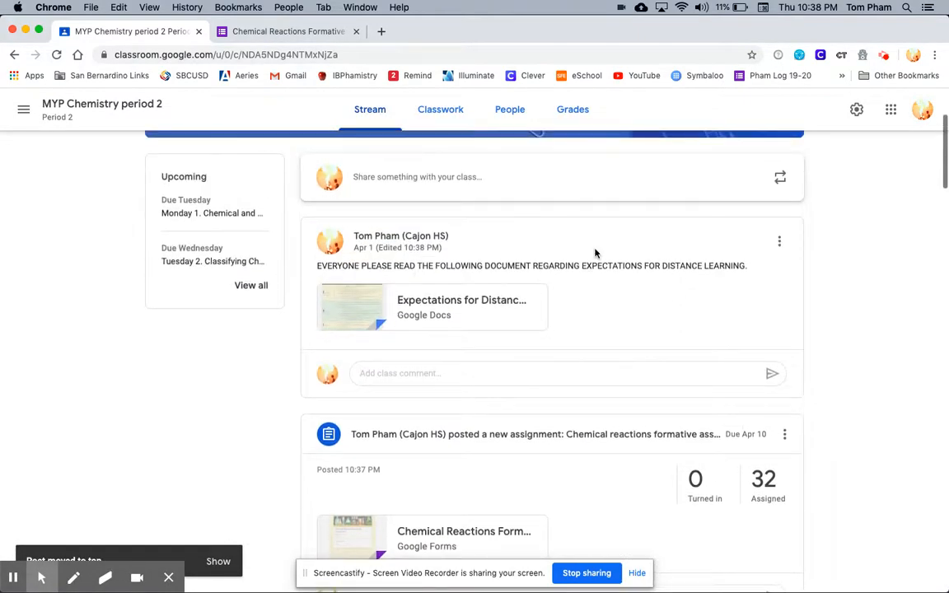
scroll("down", 3)
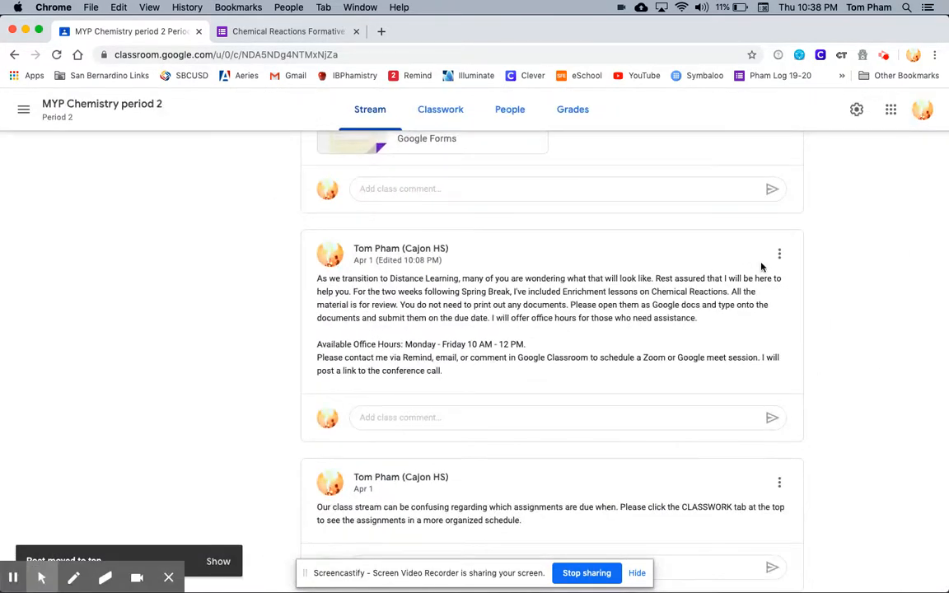
Move the 'As we transition to Distance Learning' announcement to the top of the Stream.
left_click(777, 254)
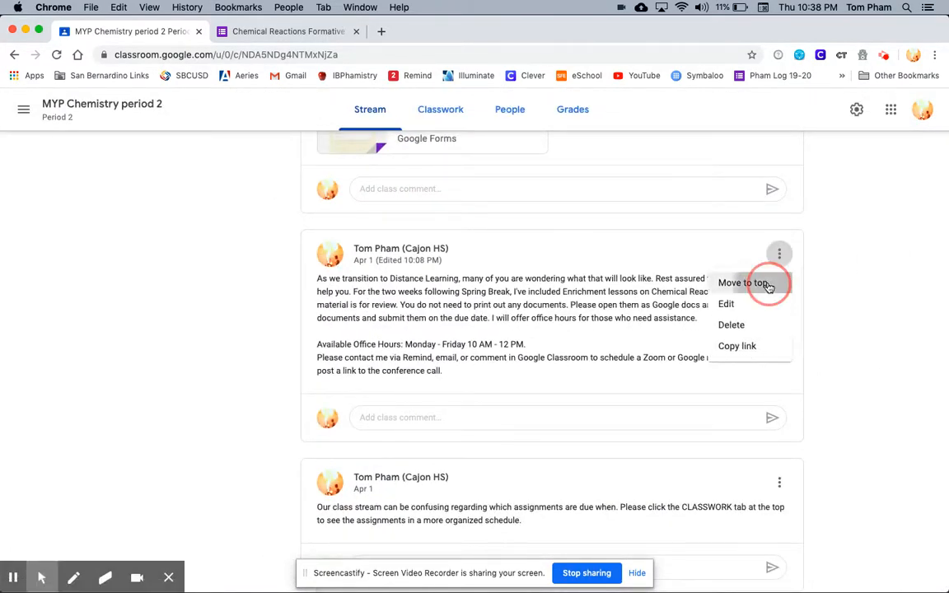
left_click(745, 284)
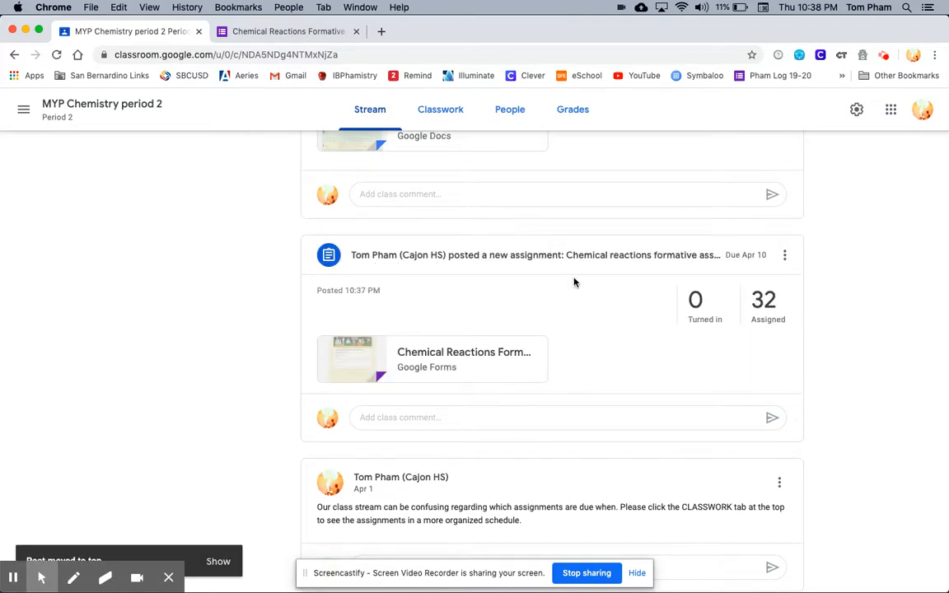
scroll("up", 3)
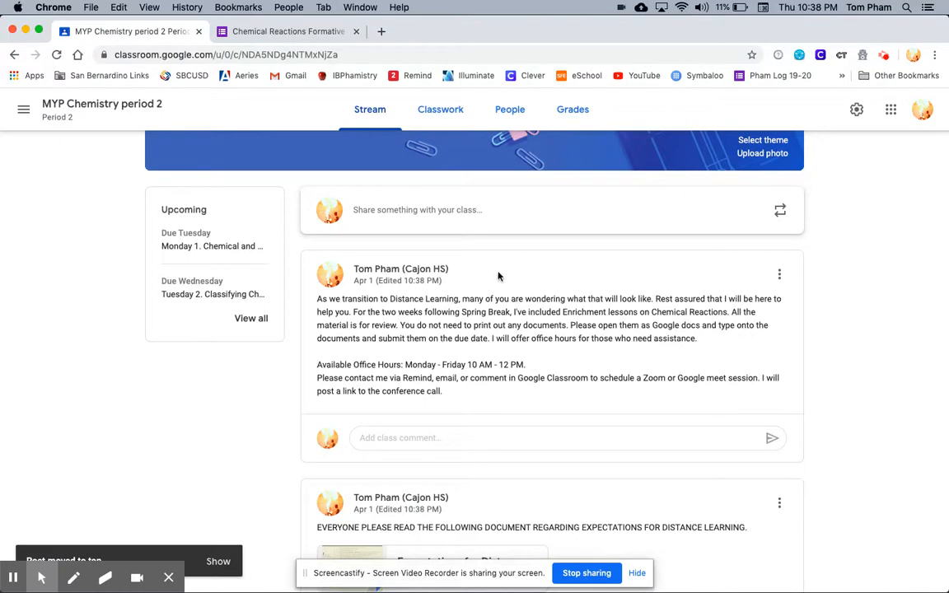
scroll("down", 3)
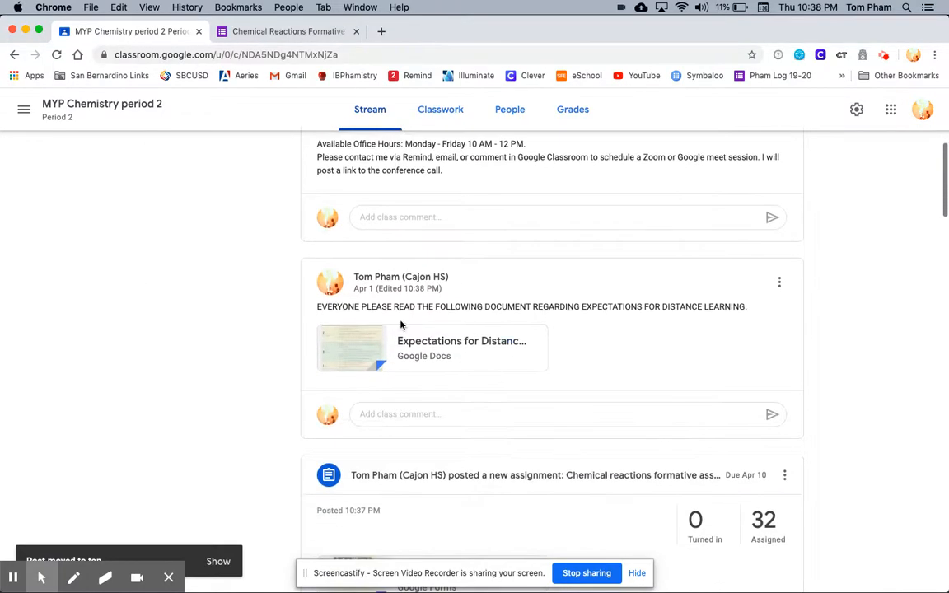
scroll("down", 3)
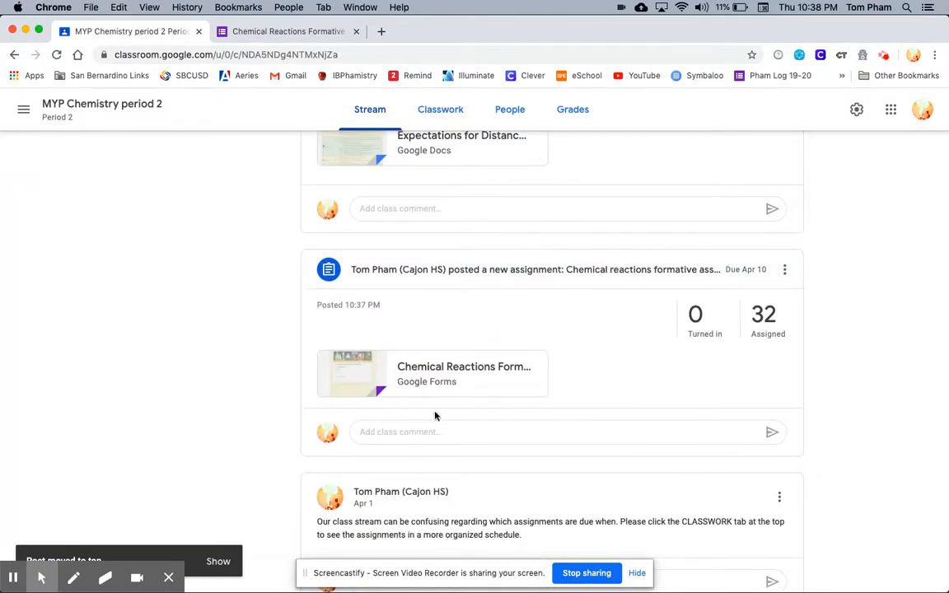
mouse_move(484, 450)
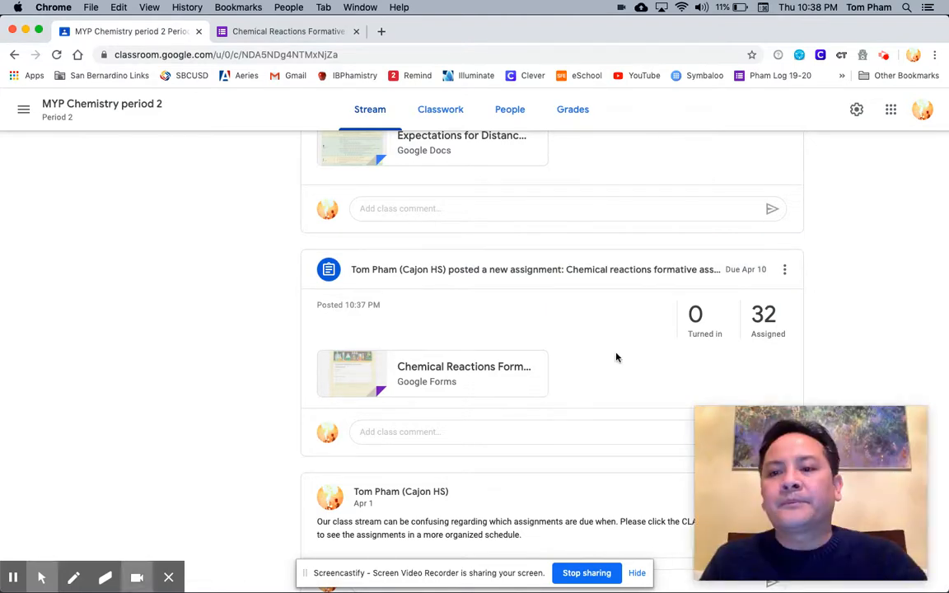
mouse_move(642, 339)
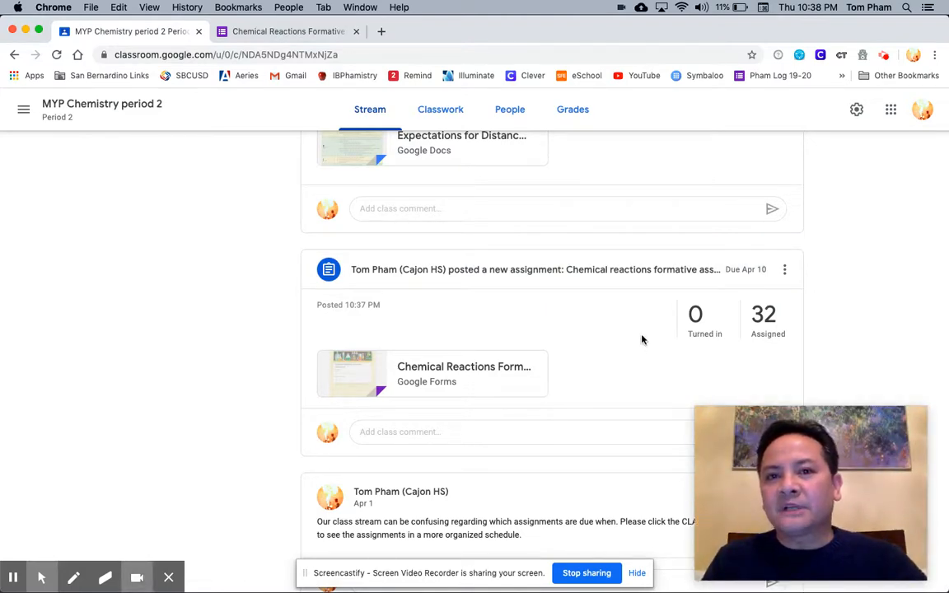